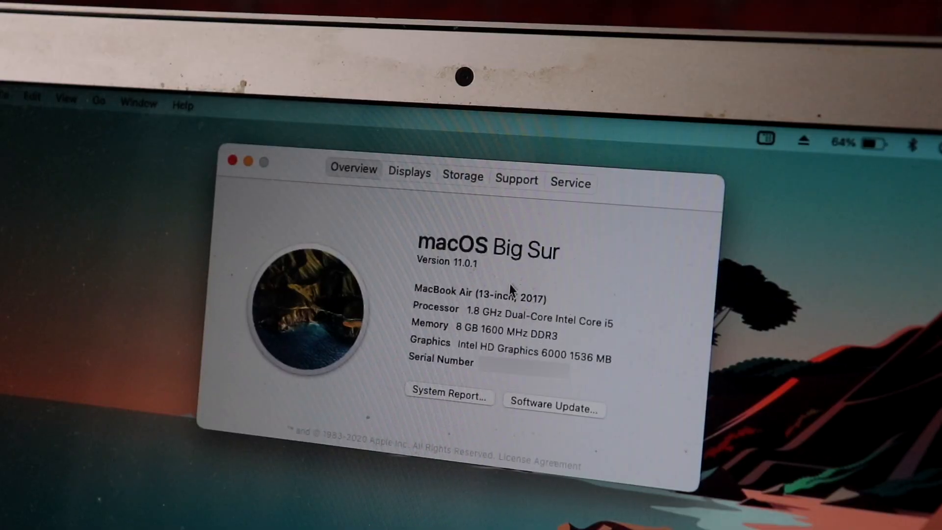
mouse_move(478, 294)
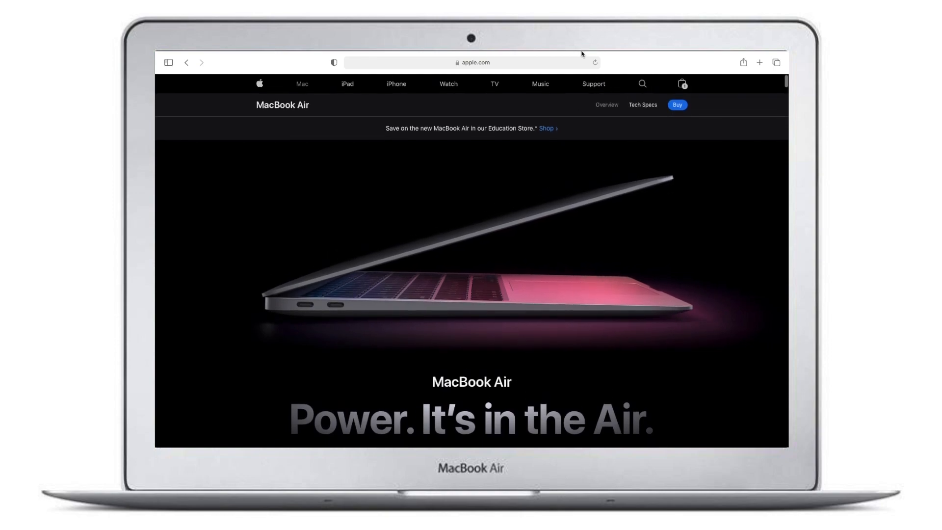
Step: Review the Mail Attachments, Malware Removal, Privacy, Optimization and Maintenance tool overviews
scroll("down", 3)
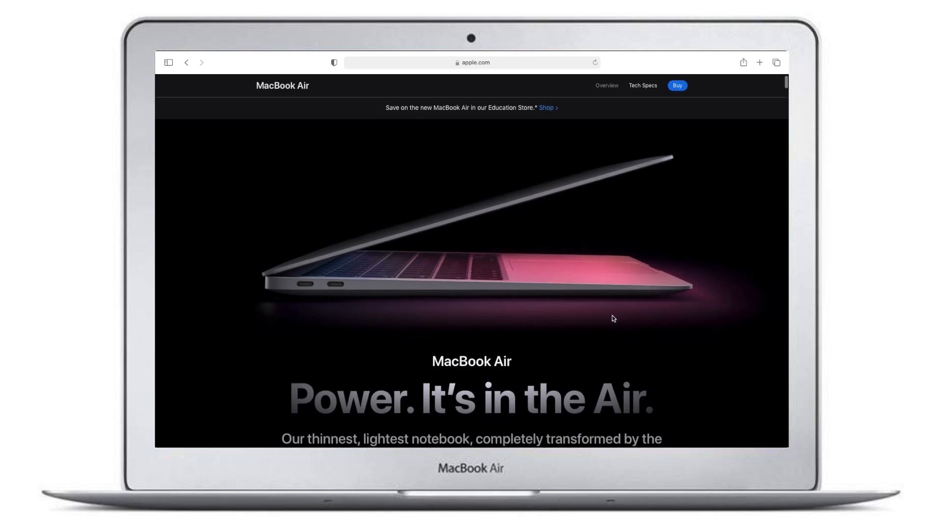
scroll("down", 3)
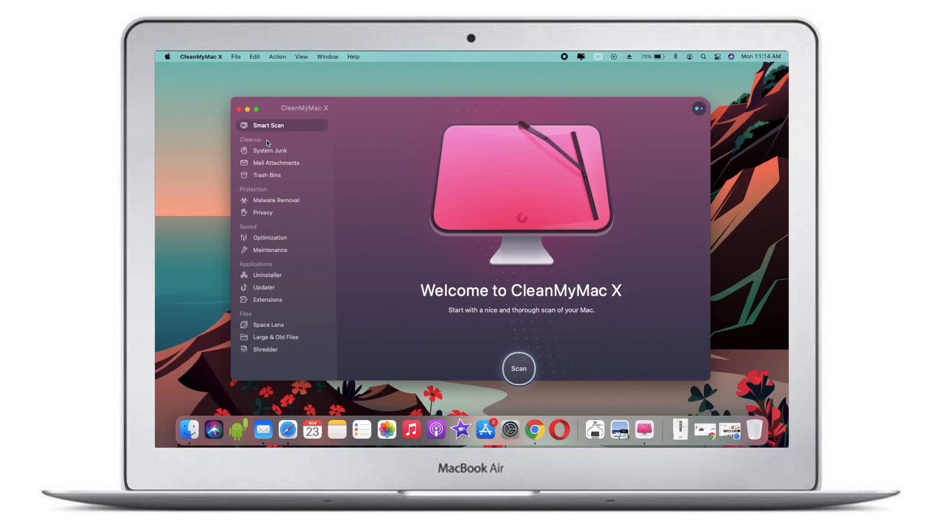
left_click(275, 162)
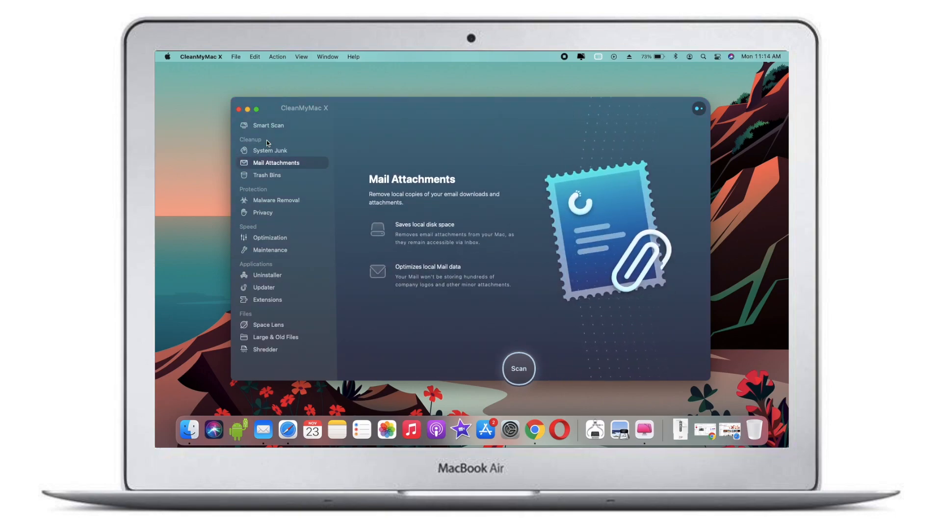
left_click(276, 200)
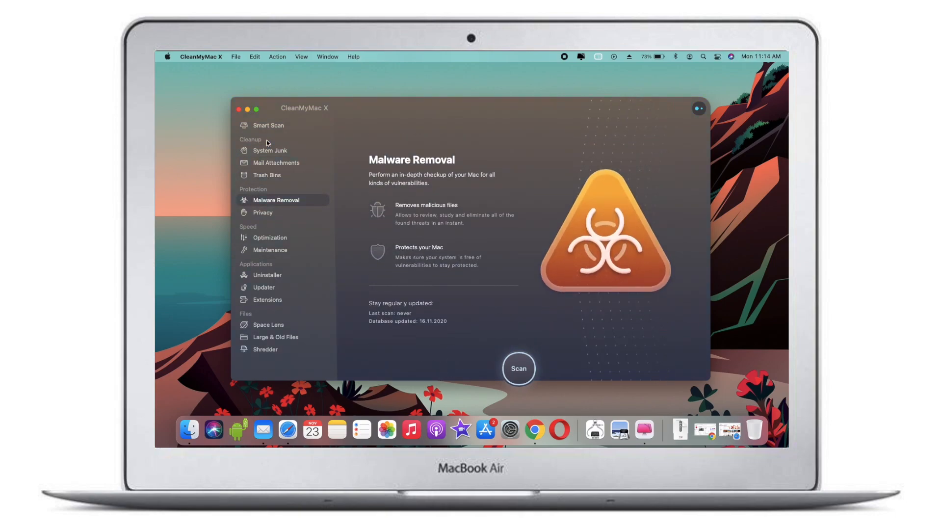
left_click(262, 212)
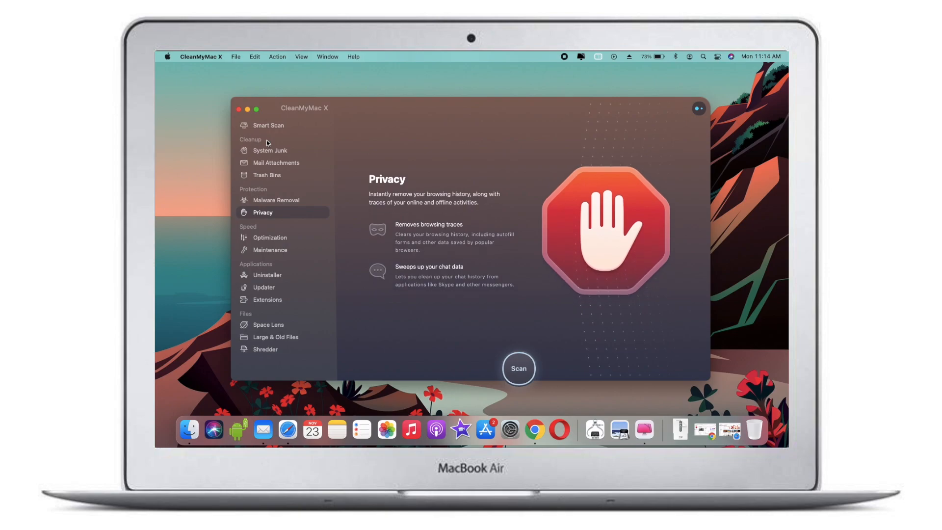
left_click(269, 237)
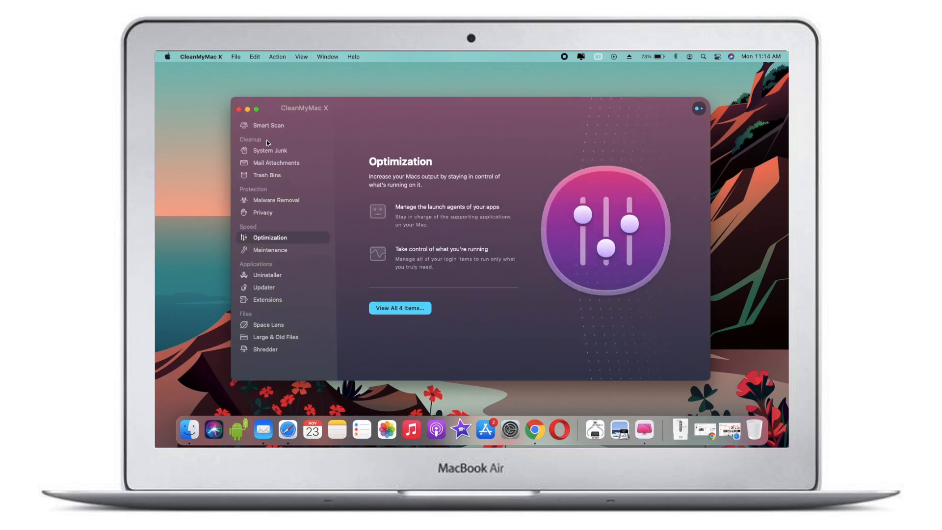
left_click(270, 249)
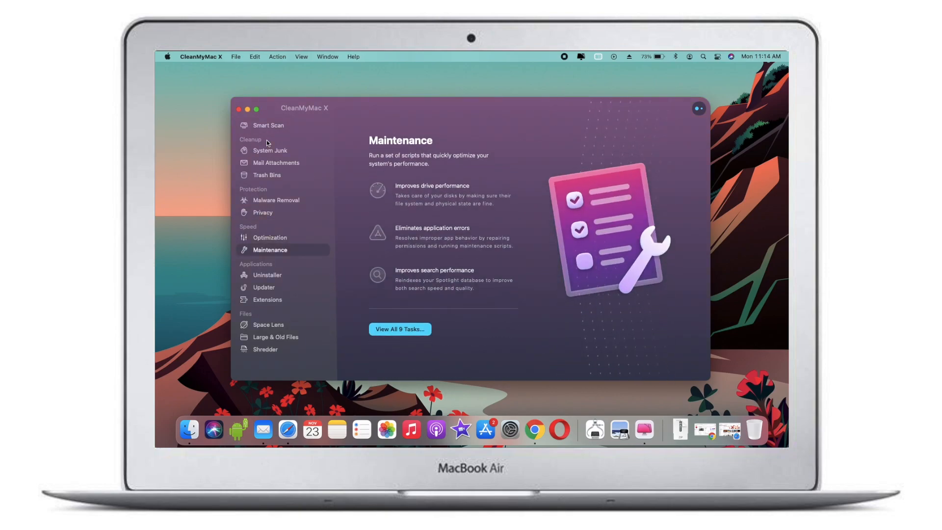
Step: Review the Uninstaller, Updater, Extensions, Space Lens and Large & Old Files tool overviews
left_click(267, 274)
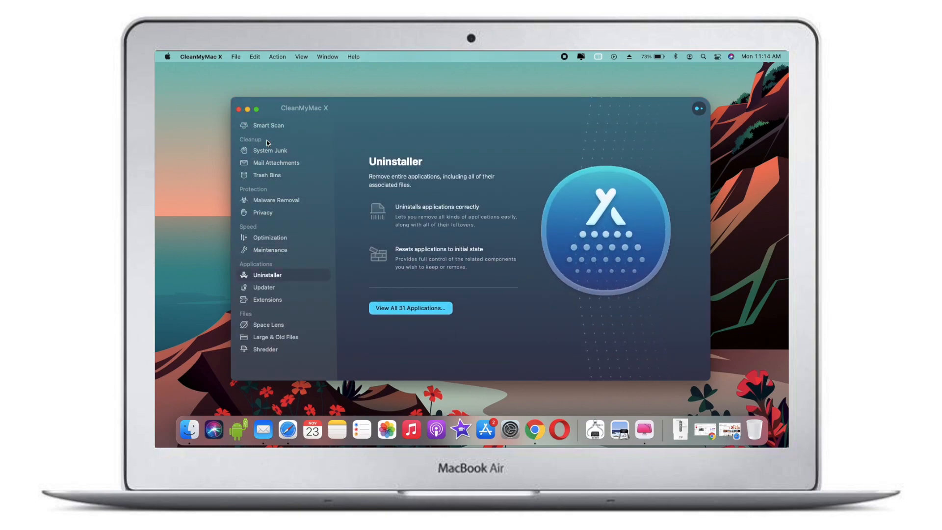
left_click(263, 287)
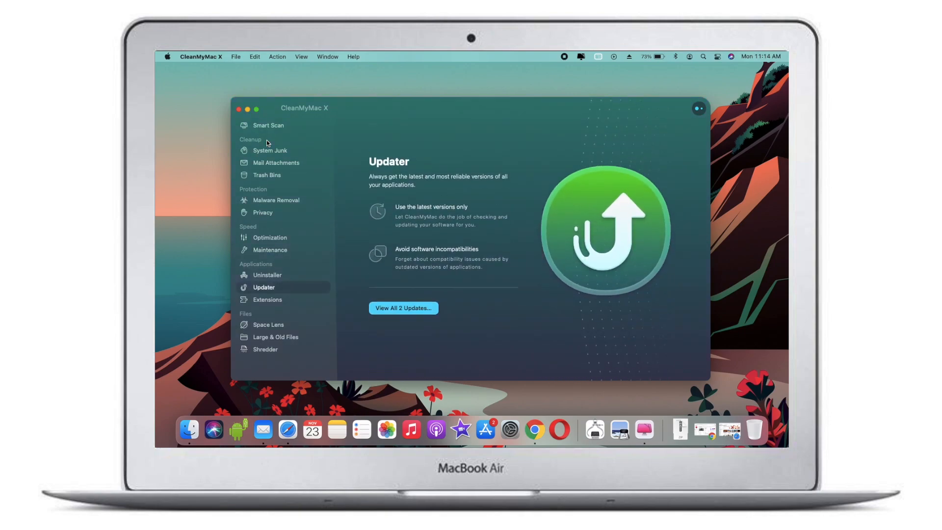
left_click(266, 299)
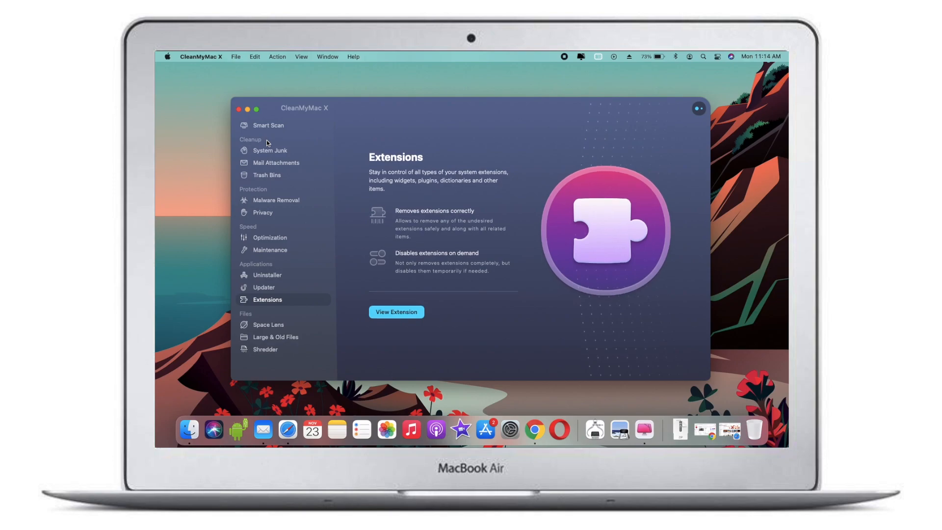
left_click(269, 324)
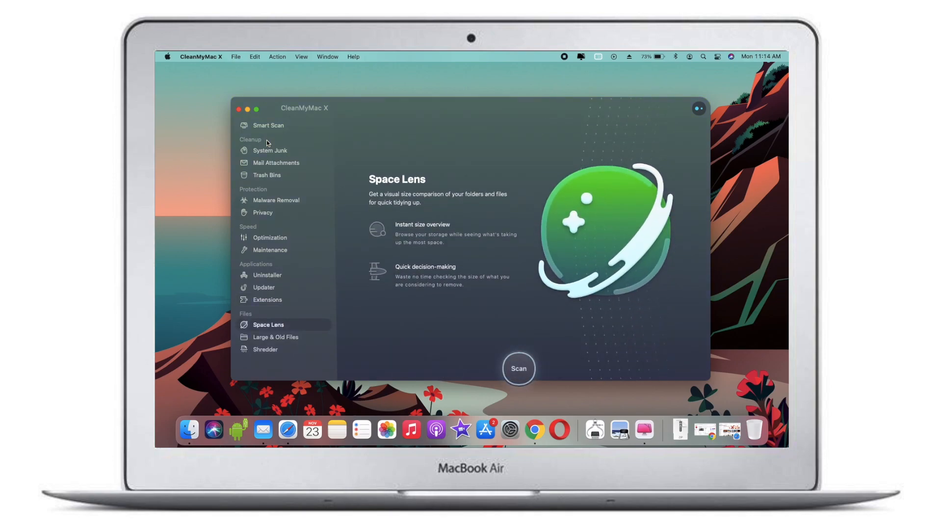
left_click(275, 336)
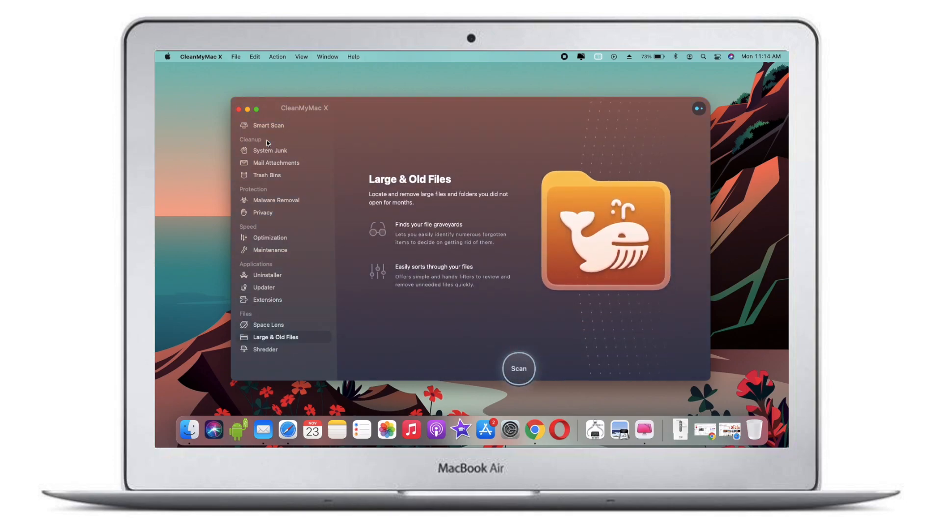
left_click(268, 324)
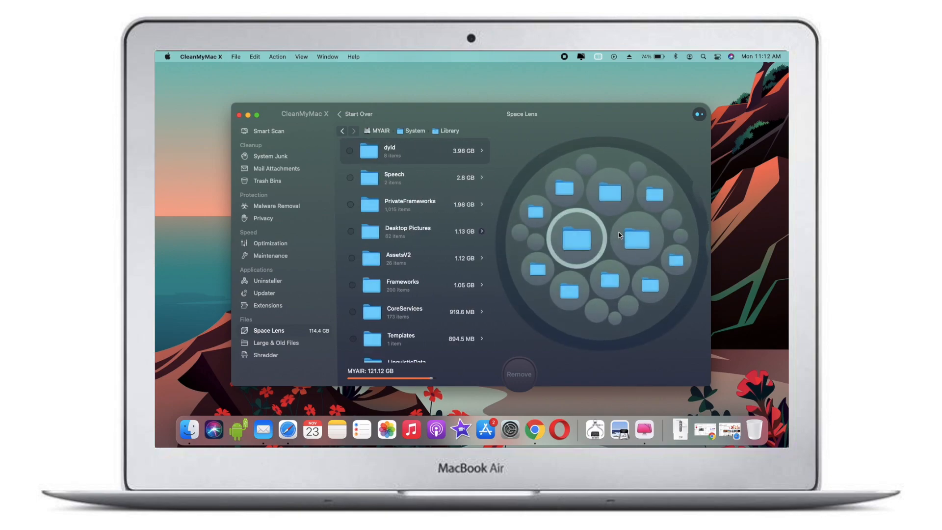
Step: Browse Library storage in Space Lens, run then stop a malware scan, and show Maintenance tasks
left_click(269, 125)
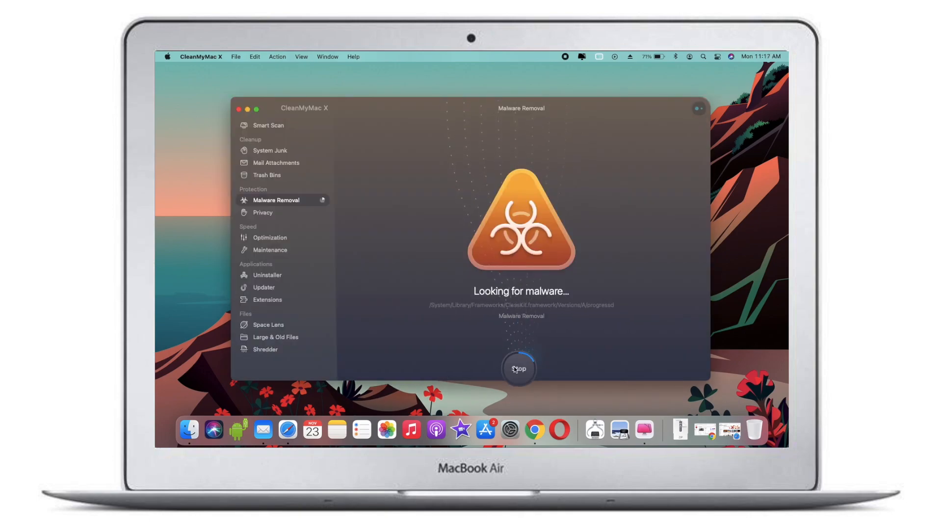
left_click(270, 249)
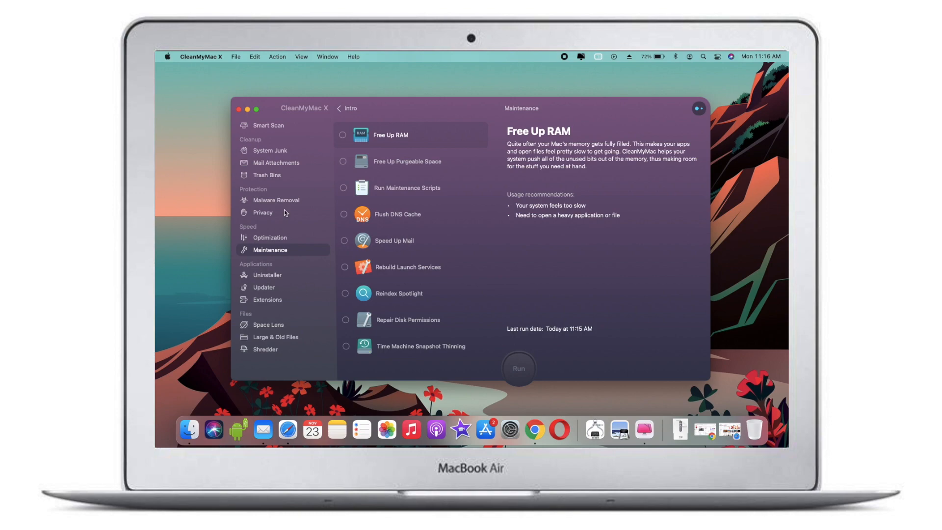
left_click(579, 57)
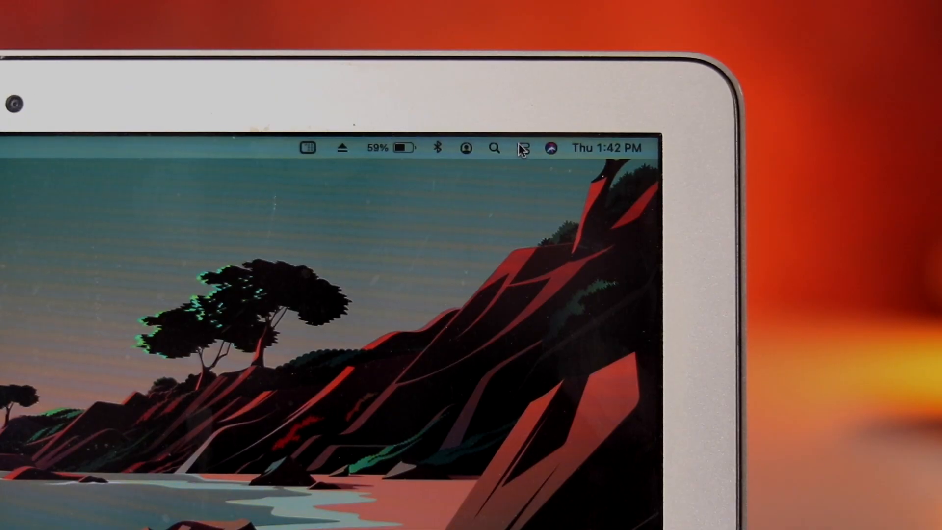
Step: Show Control Center with Wi-Fi off, Bluetooth on and AirDrop off
left_click(522, 148)
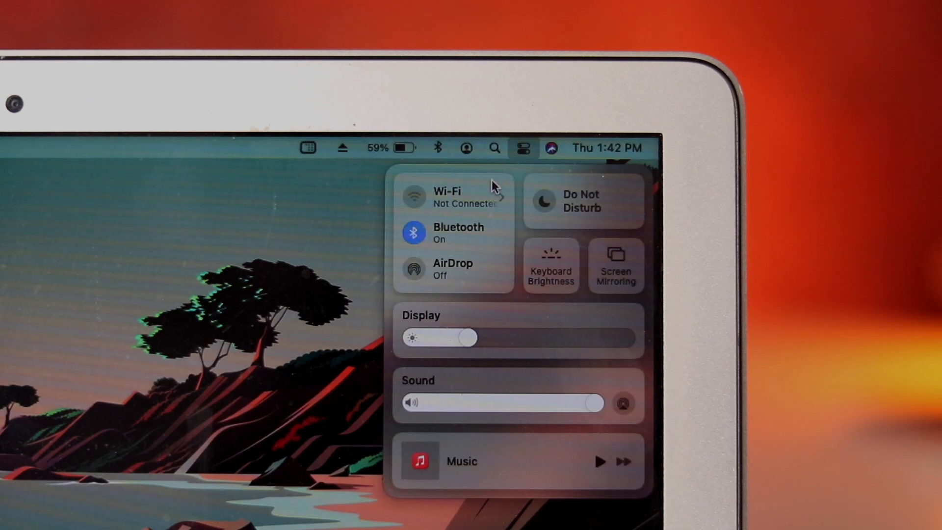
mouse_move(491, 203)
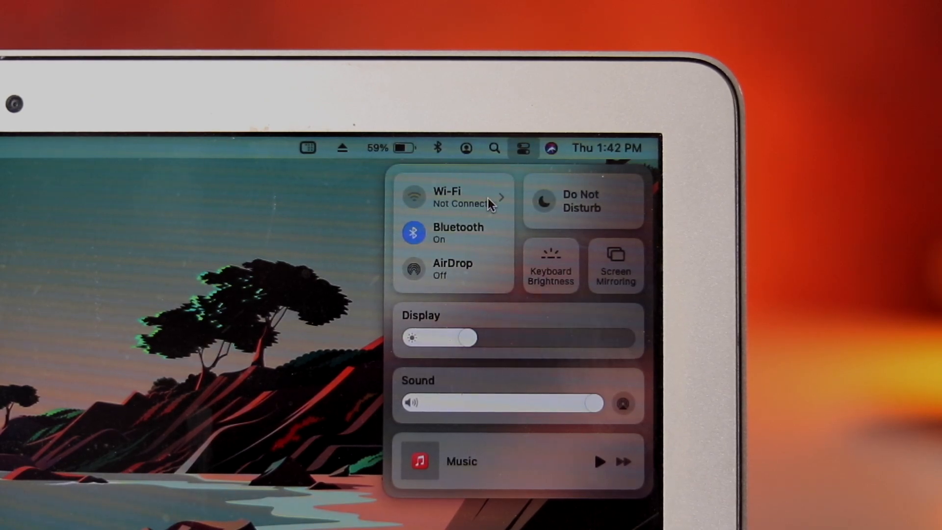
mouse_move(455, 236)
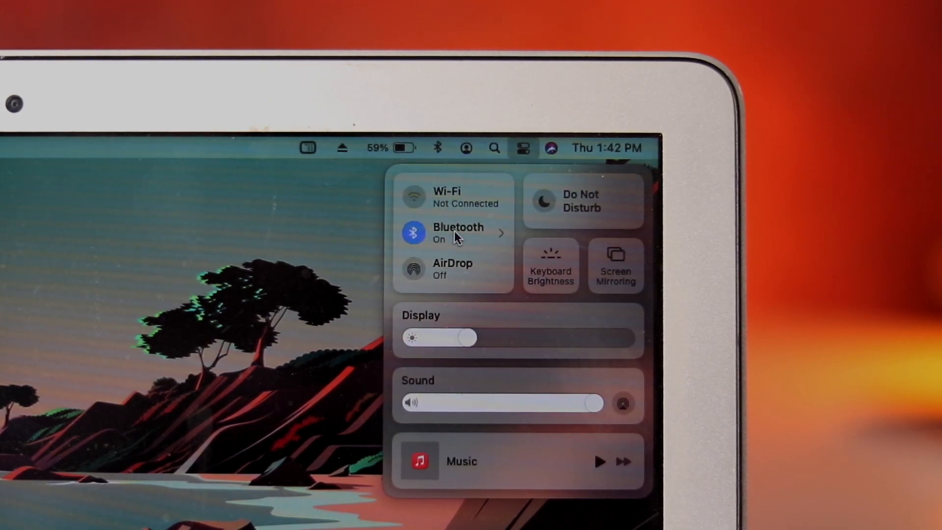
mouse_move(458, 274)
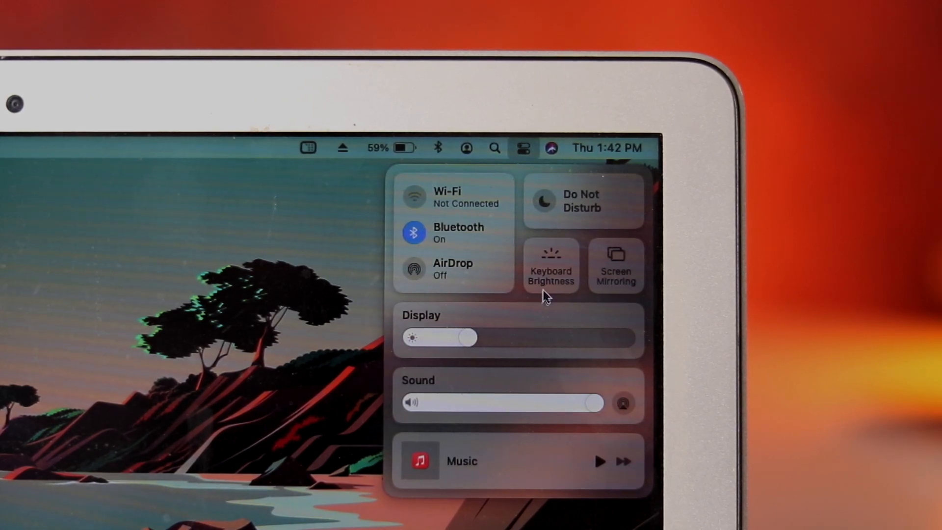
mouse_move(559, 272)
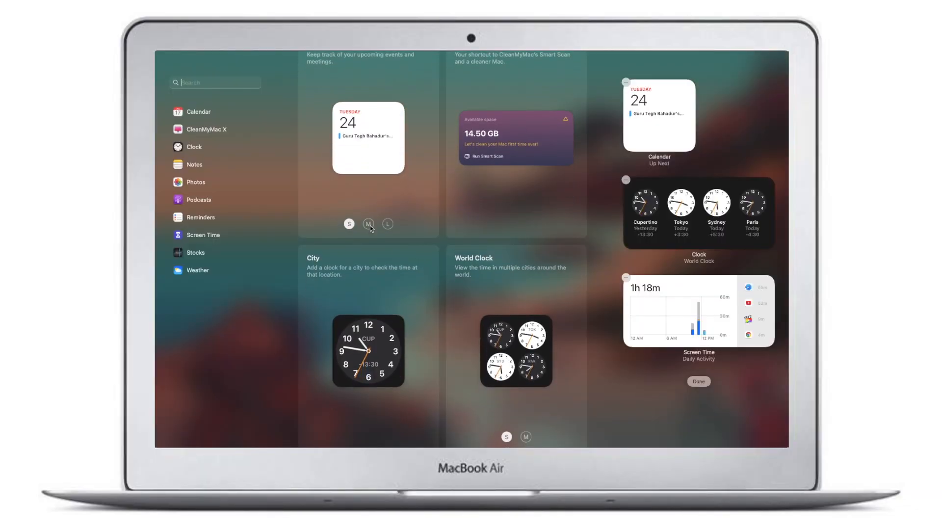
Step: Preview the Calendar widget at size L and the World Clock widget at size M
left_click(388, 224)
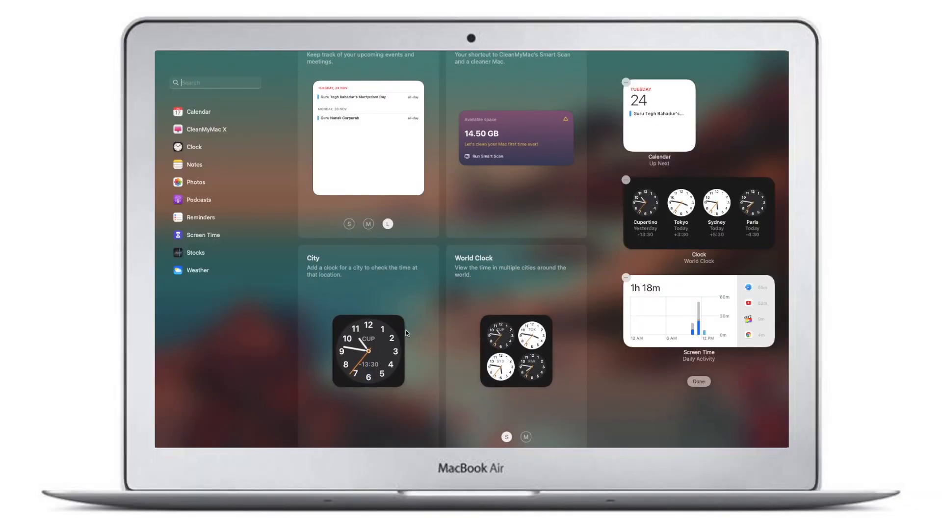
scroll("down", 3)
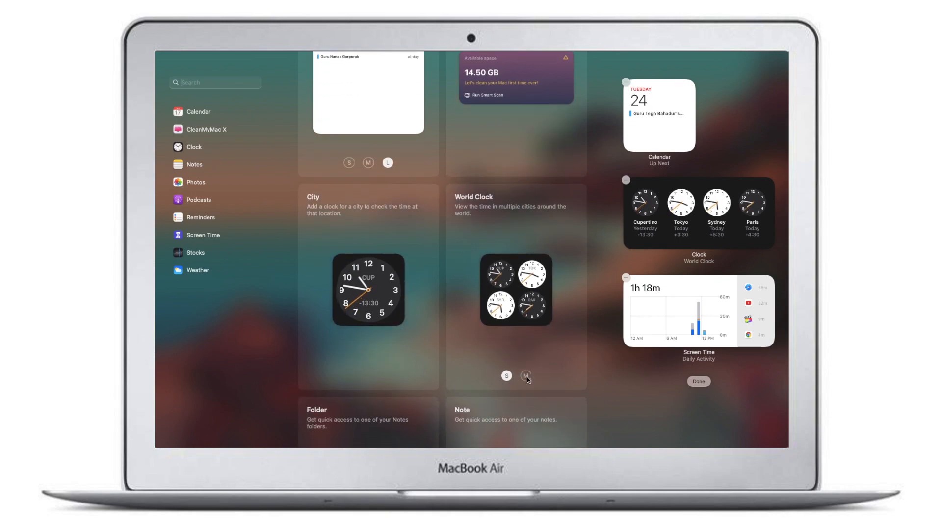
left_click(525, 376)
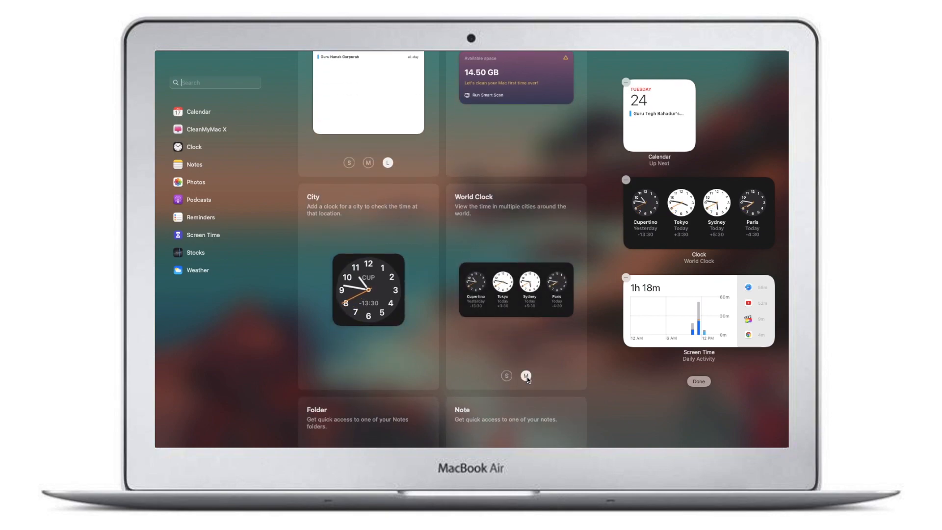
scroll("down", 3)
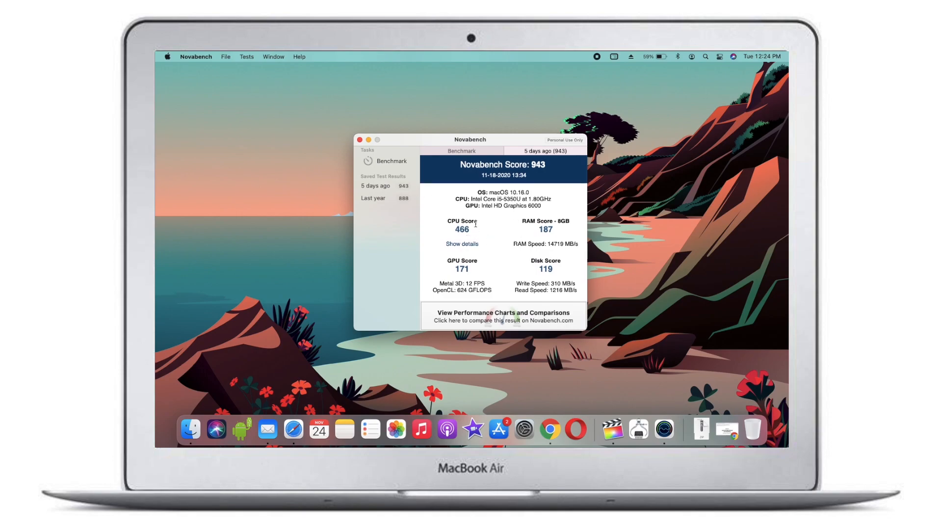
Step: View the Novabench result saved 5 days ago with overall score 943
double_click(539, 165)
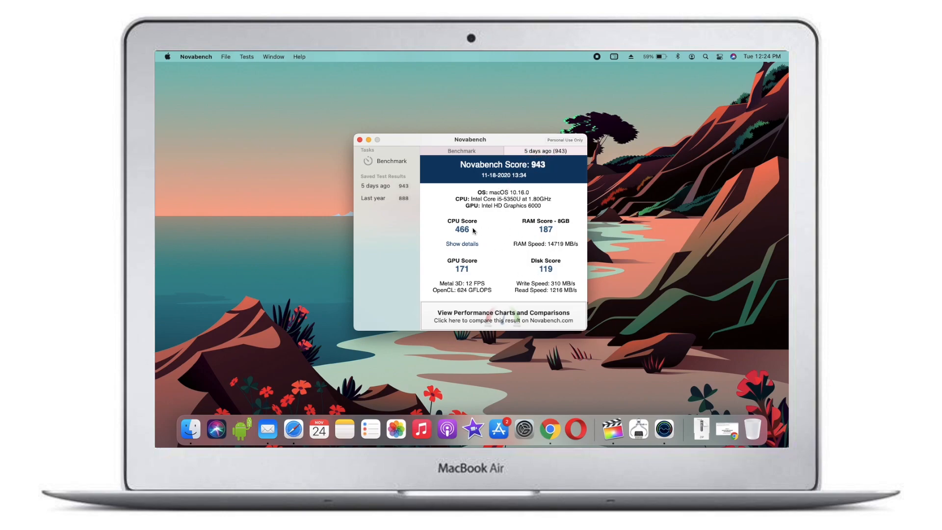
left_click(374, 198)
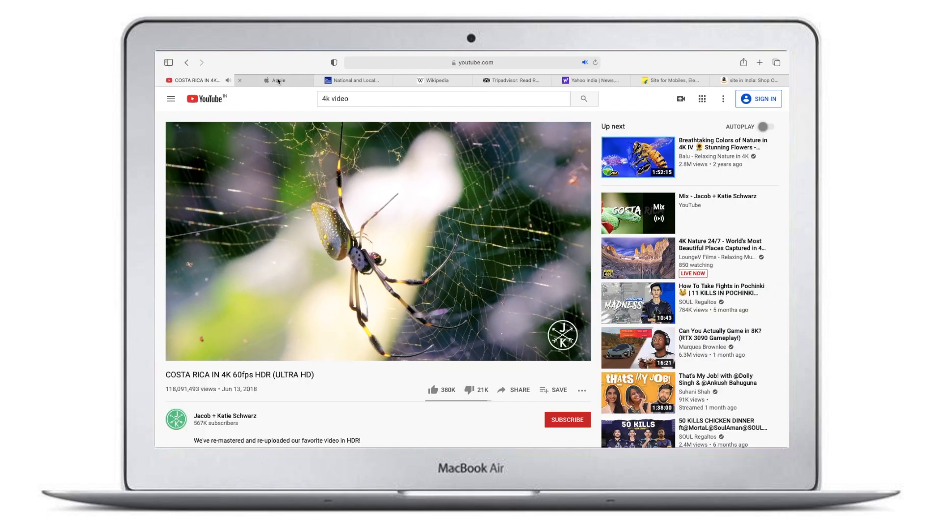
Step: Cycle through the Apple, weather.com, Tripadvisor, Yahoo India, Flipkart and Amazon pages
left_click(277, 79)
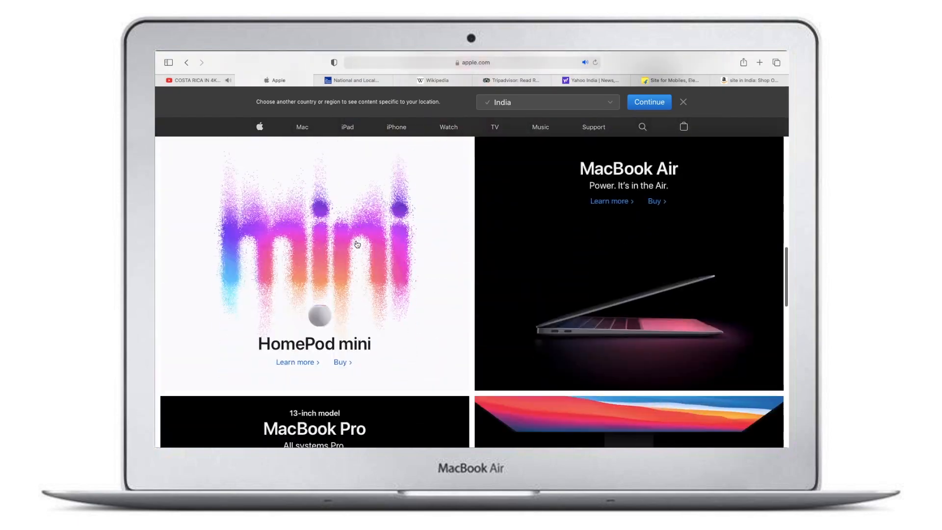
left_click(354, 80)
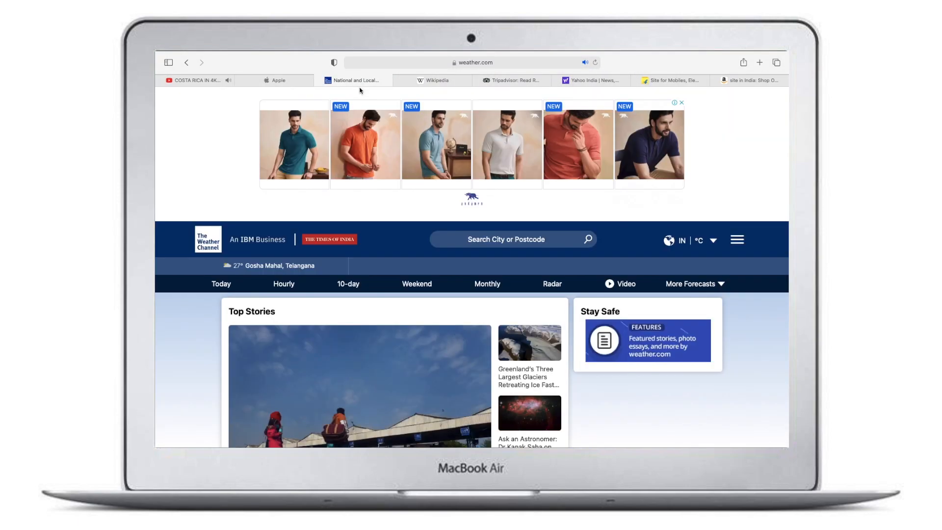
mouse_move(429, 94)
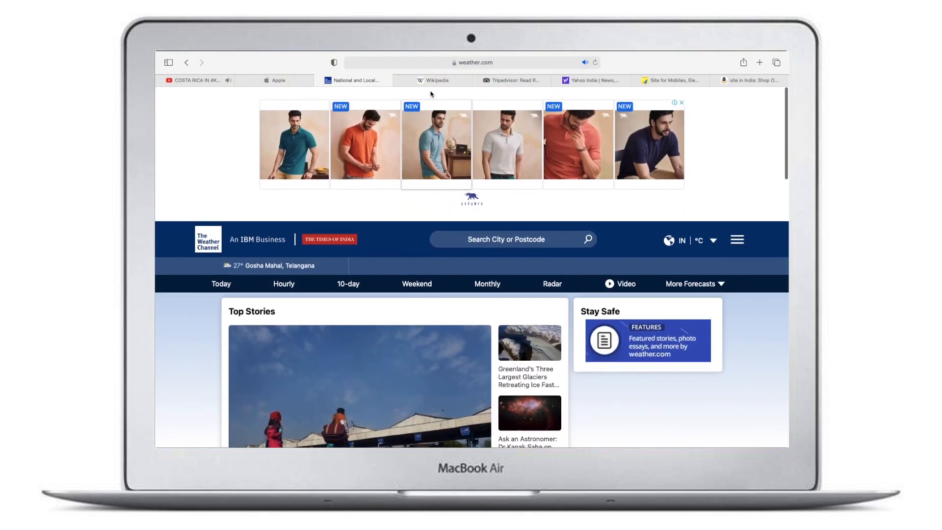
left_click(512, 80)
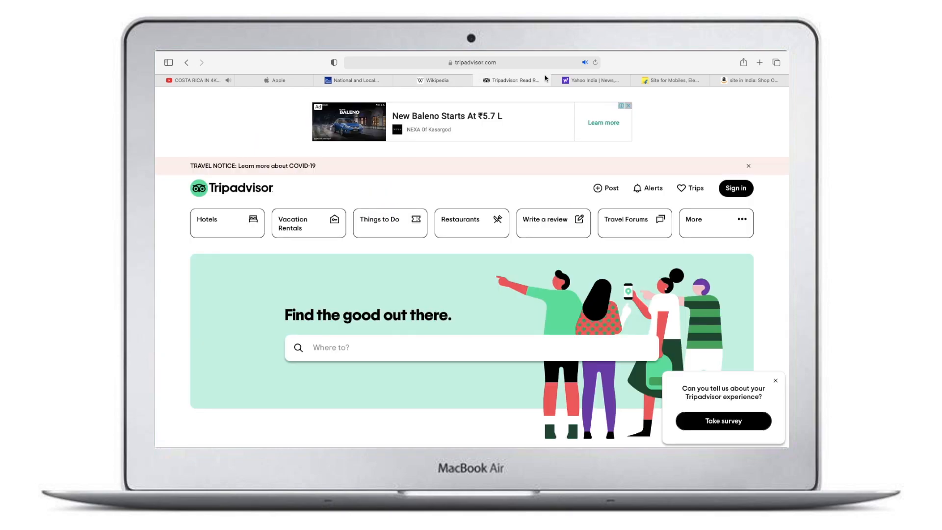
left_click(591, 80)
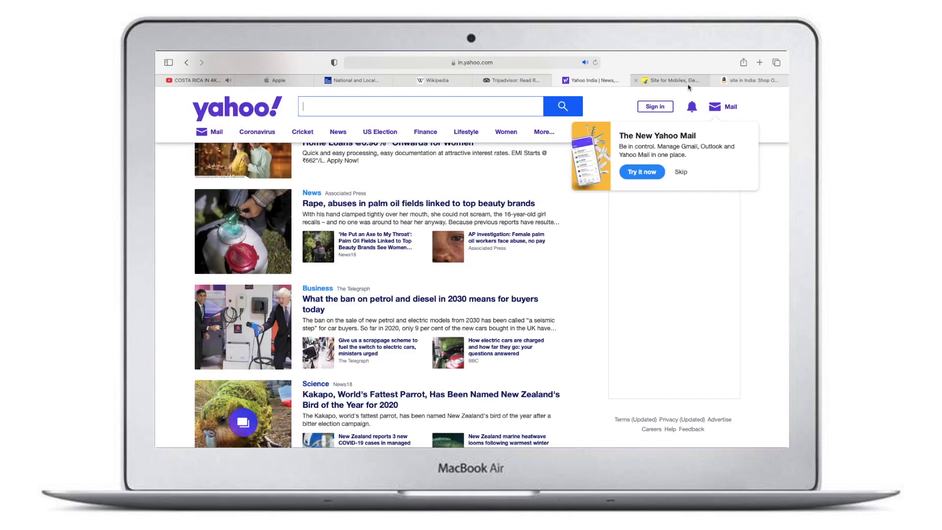
left_click(669, 80)
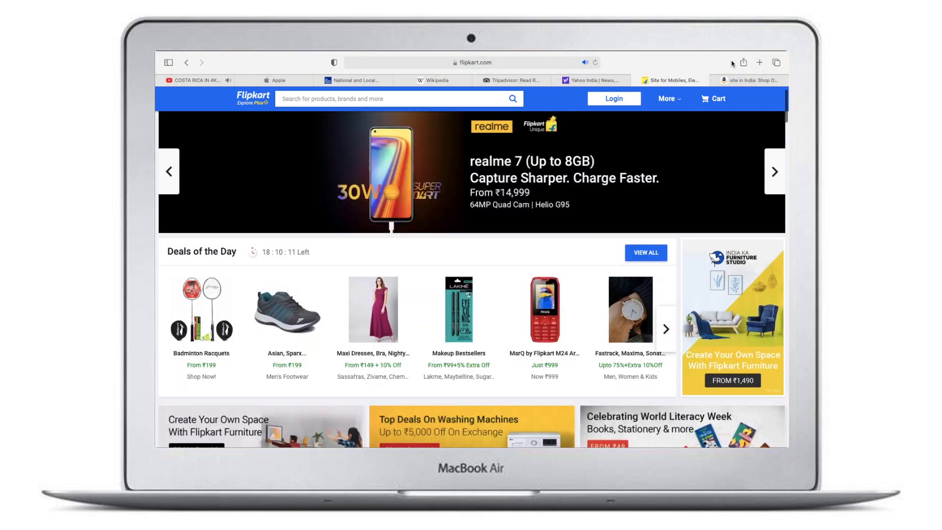
left_click(748, 79)
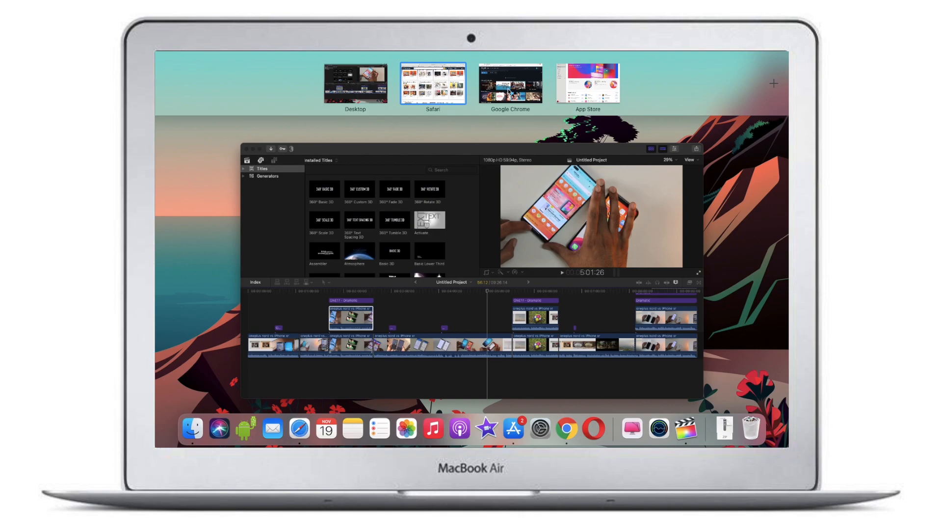
Step: Switch to the Google Chrome space and show the Disney+ Hotstar page
left_click(510, 83)
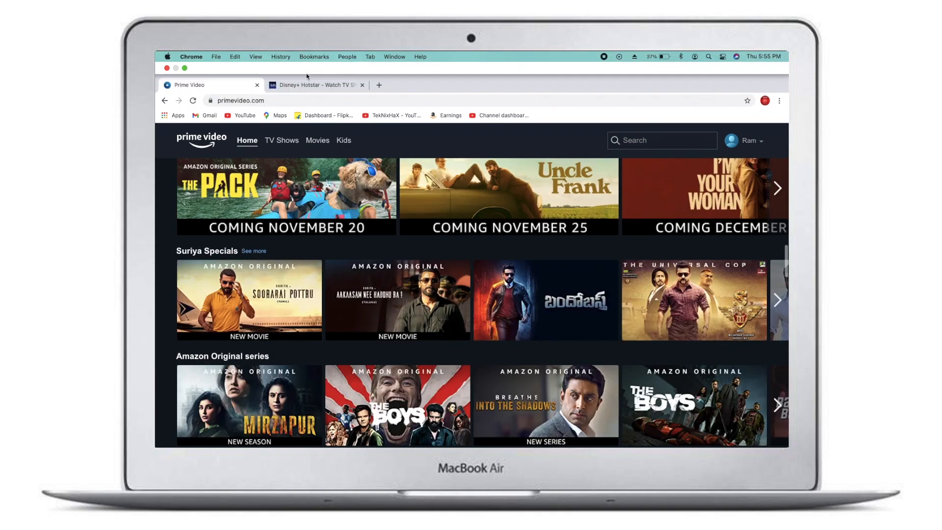
left_click(314, 84)
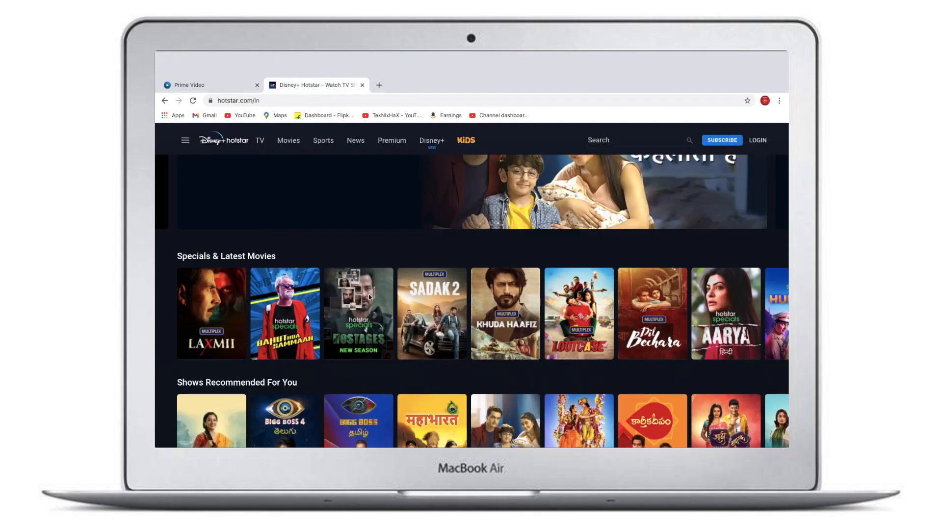
scroll("down", 3)
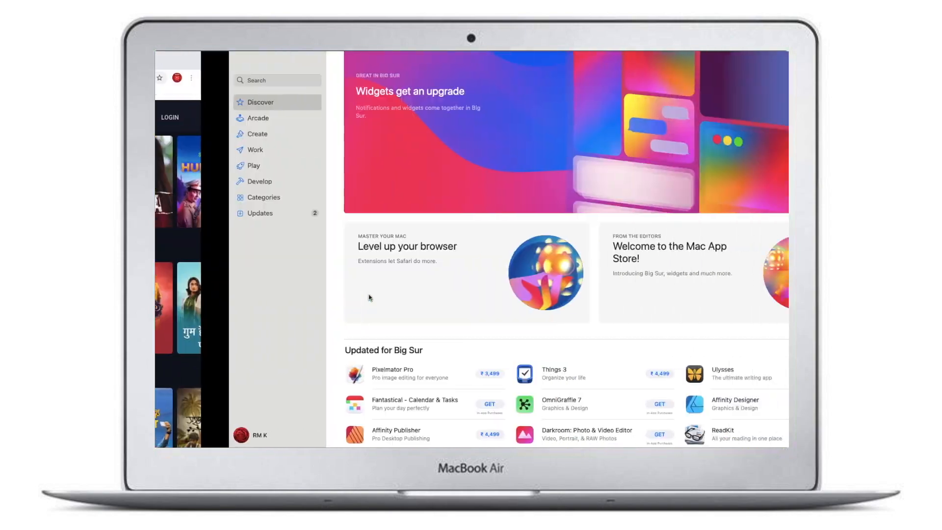
Step: Move from the App Store space to the desktop and launch Safari
left_click(686, 428)
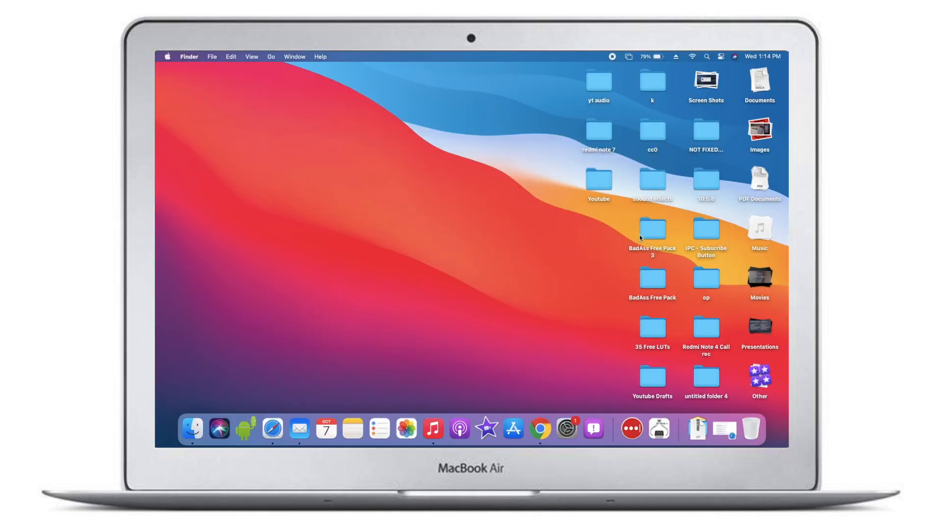
mouse_move(512, 278)
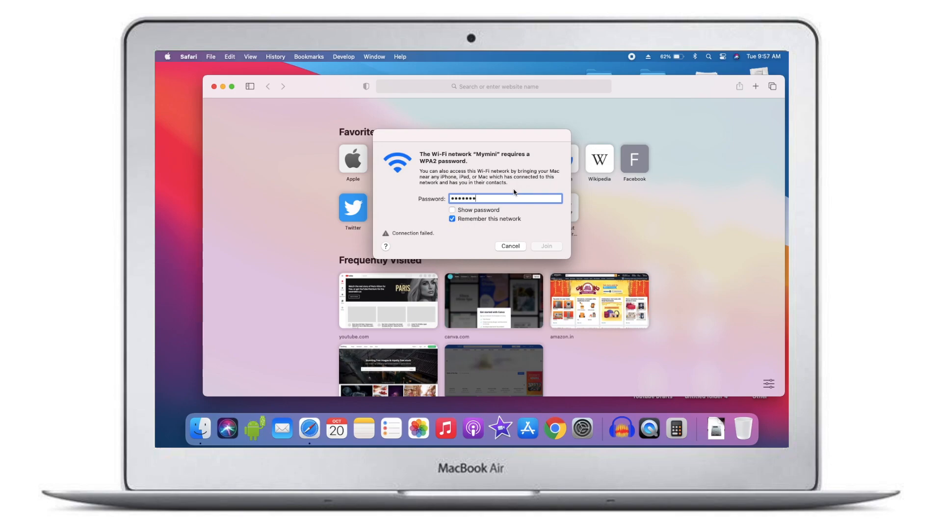
Step: Show the Costa Rica video's quality menu with 1080p60 selected
left_click(509, 247)
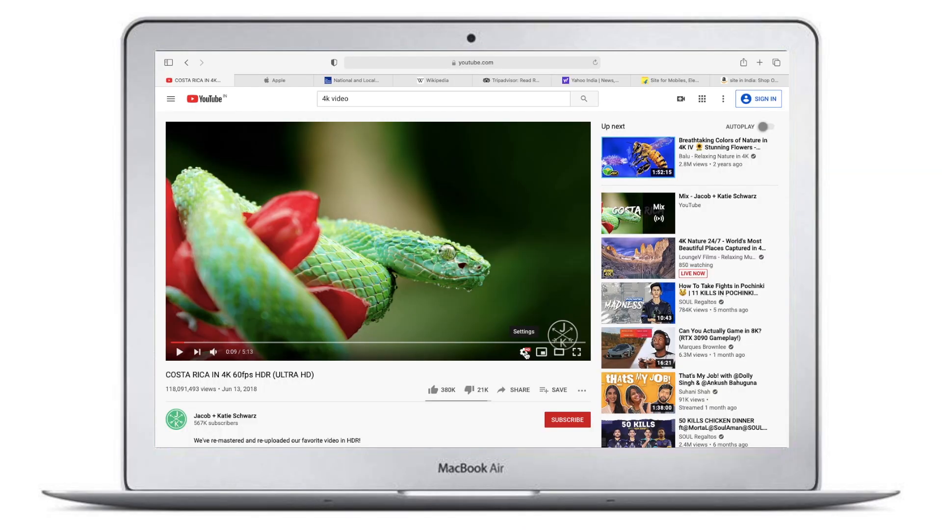
left_click(524, 352)
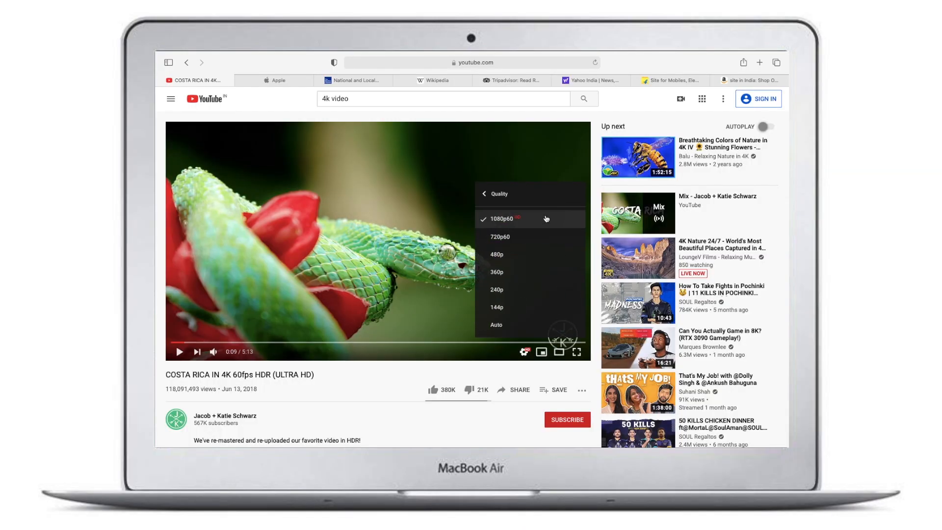
mouse_move(520, 226)
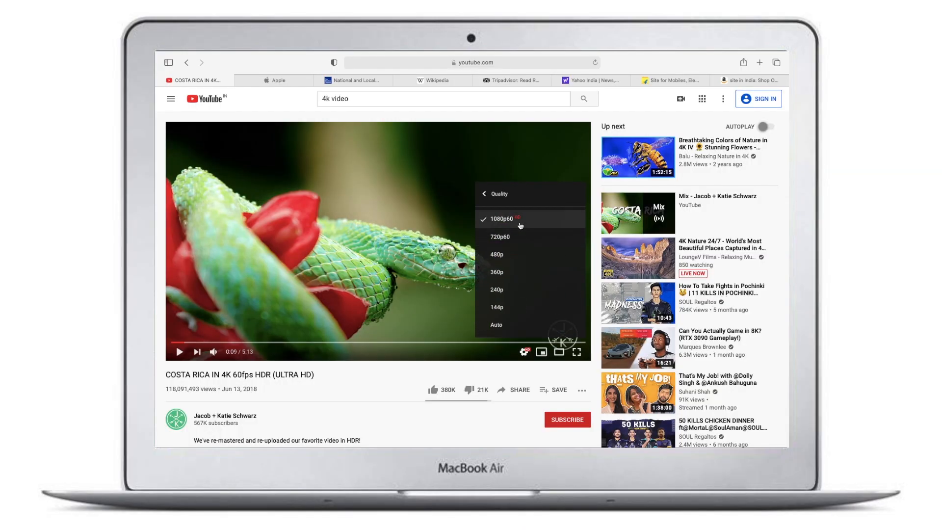
mouse_move(497, 272)
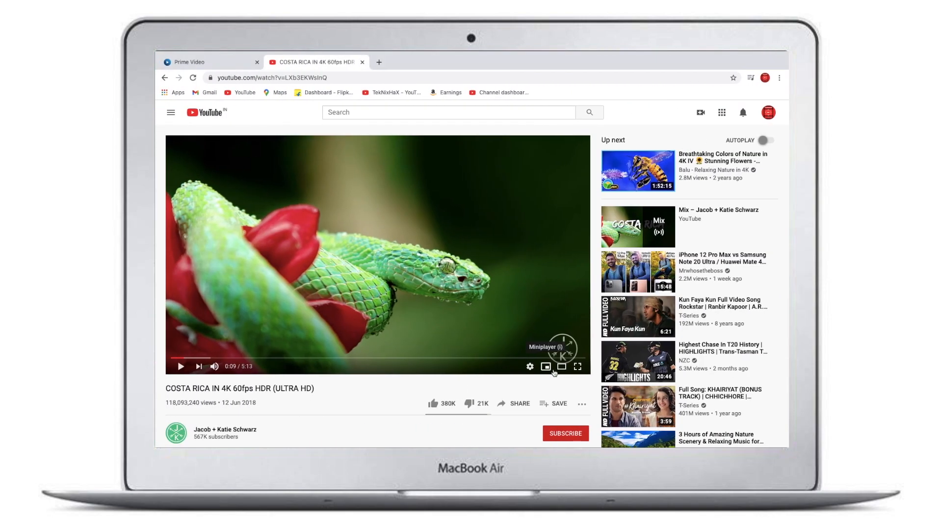
Step: Show the Costa Rica video's quality menu in Chrome, reading Auto 720p60
left_click(530, 366)
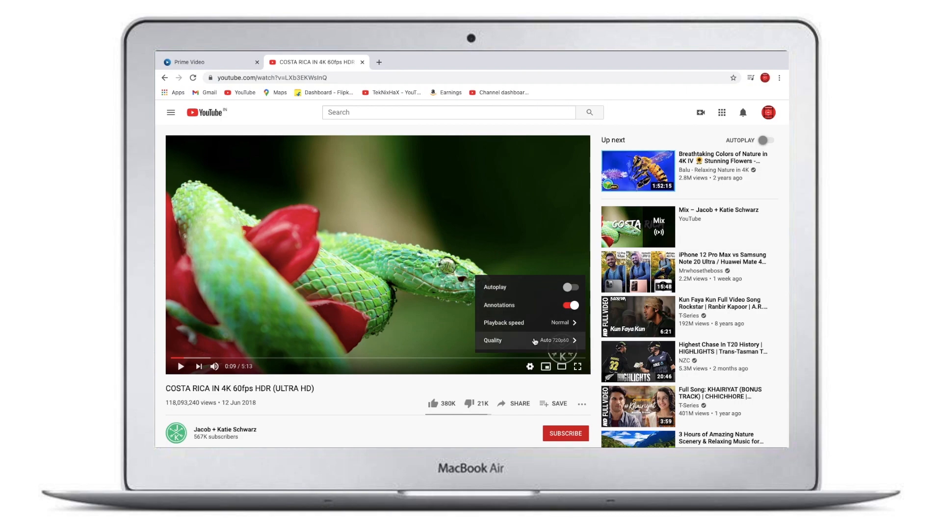
left_click(529, 341)
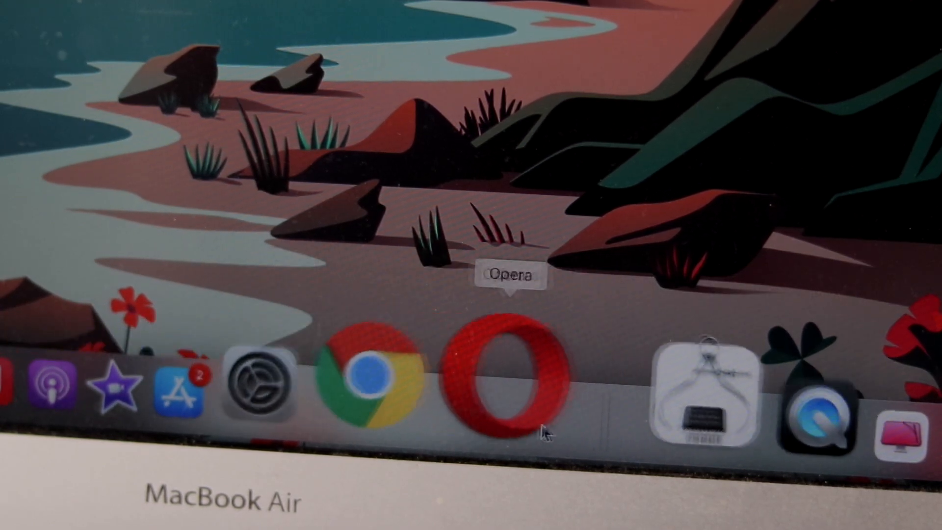
mouse_move(578, 108)
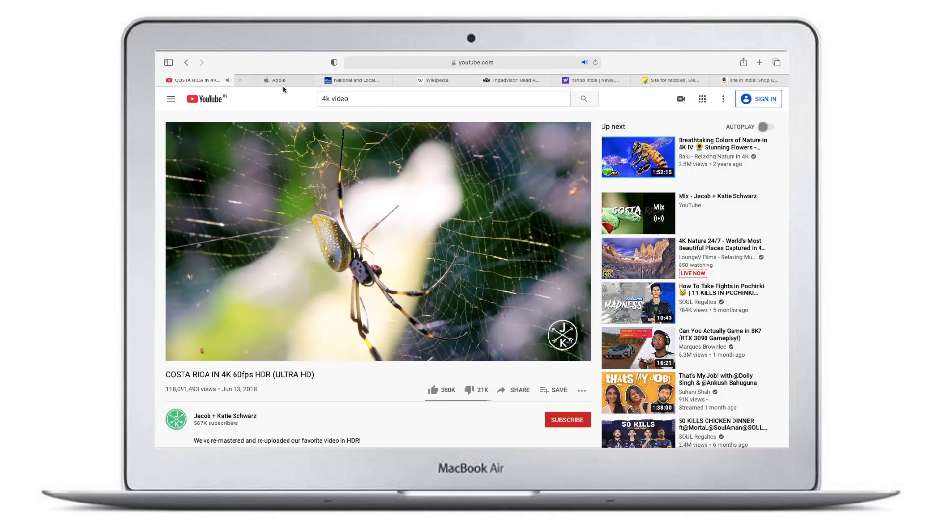
Step: Switch through the Apple, weather.com, Wikipedia, Yahoo India, Flipkart and Amazon.in pages in turn
left_click(278, 79)
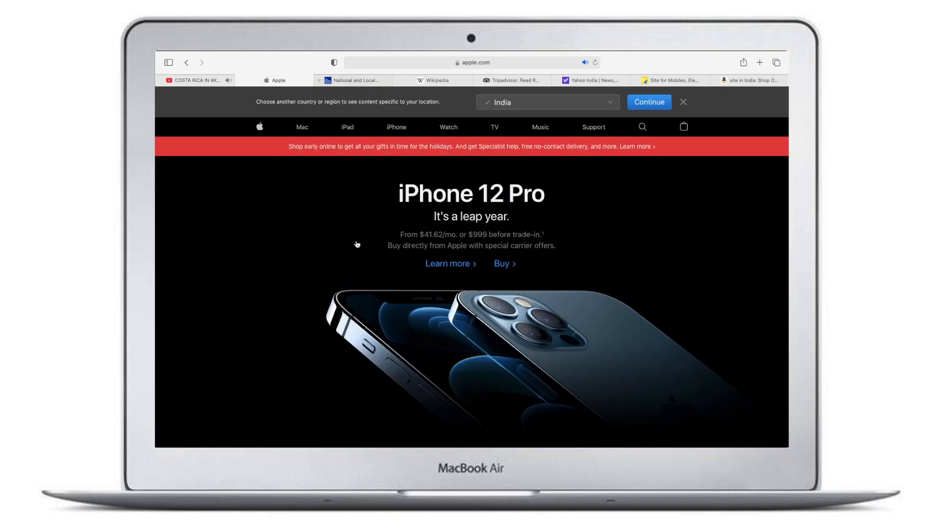
scroll("down", 3)
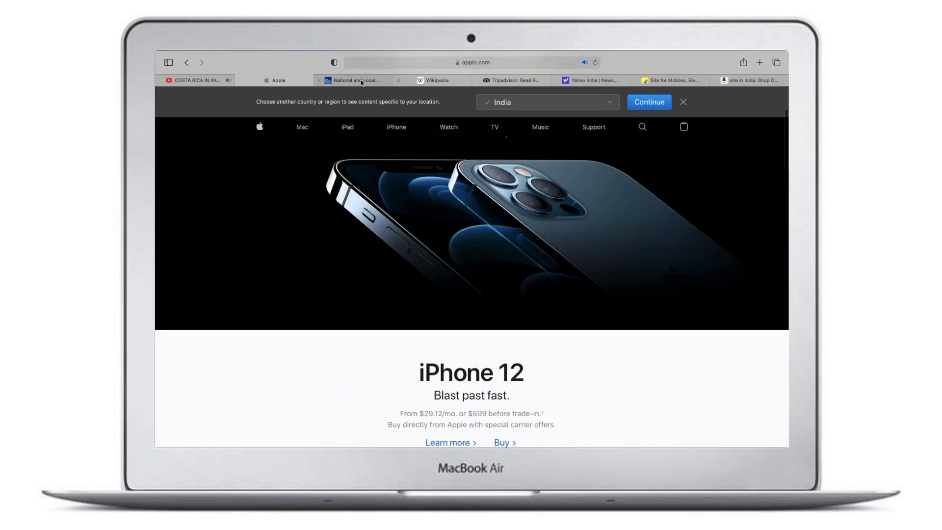
left_click(354, 79)
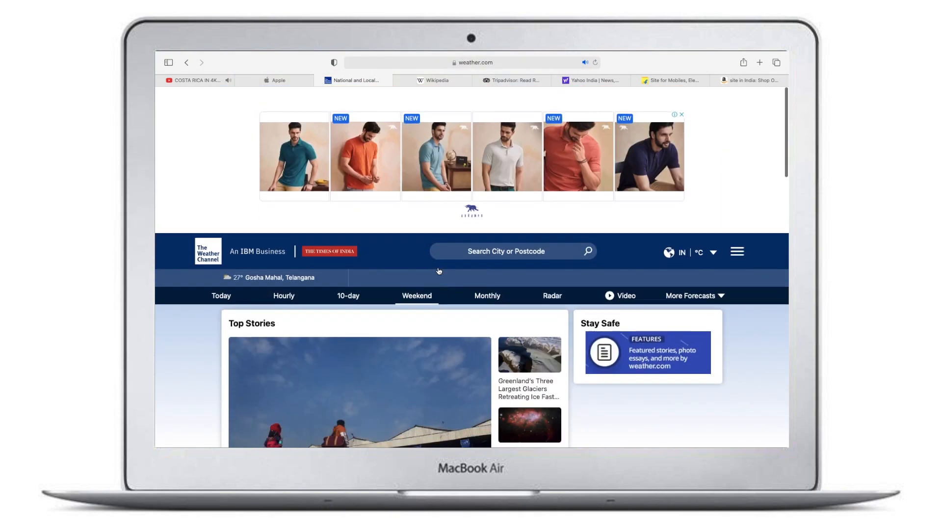
left_click(435, 80)
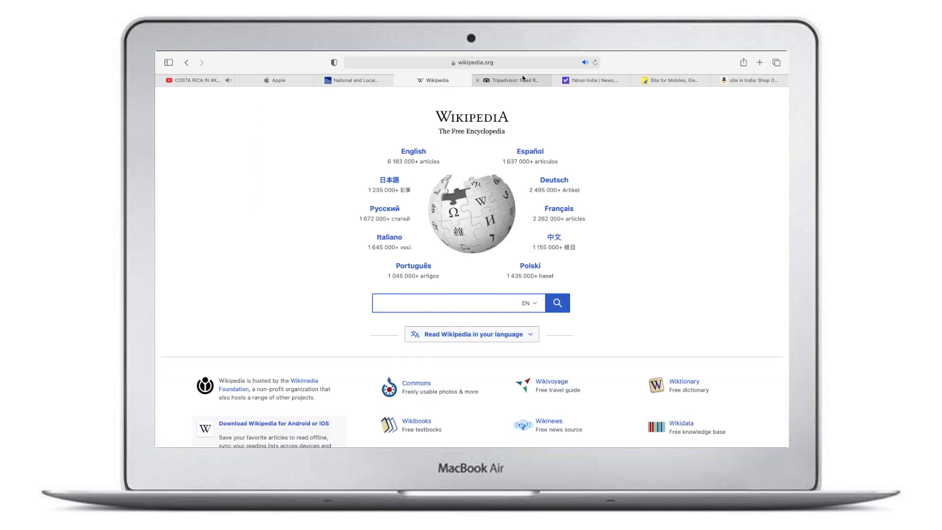
left_click(591, 79)
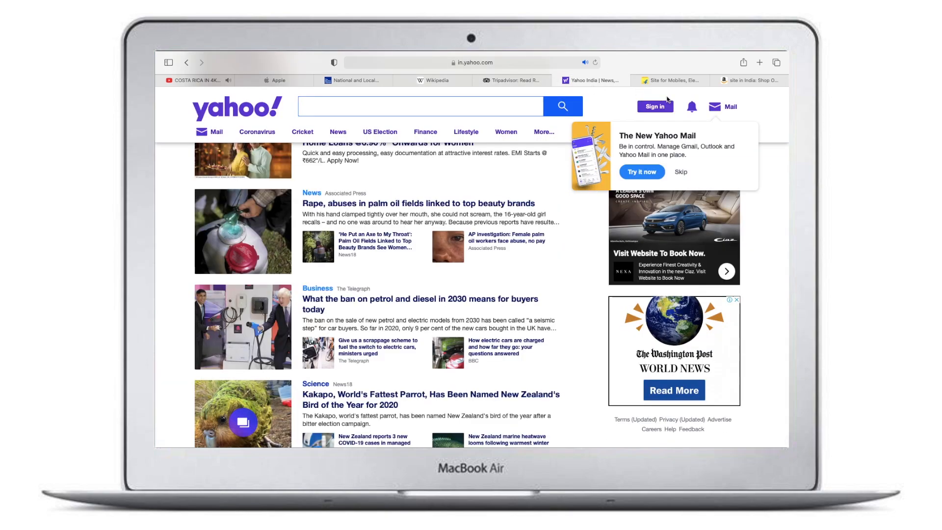
left_click(745, 79)
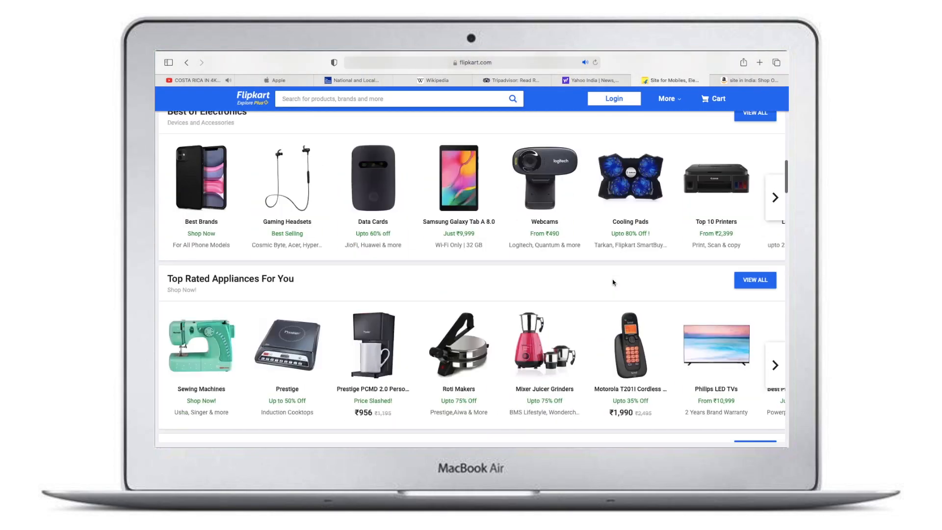
left_click(747, 79)
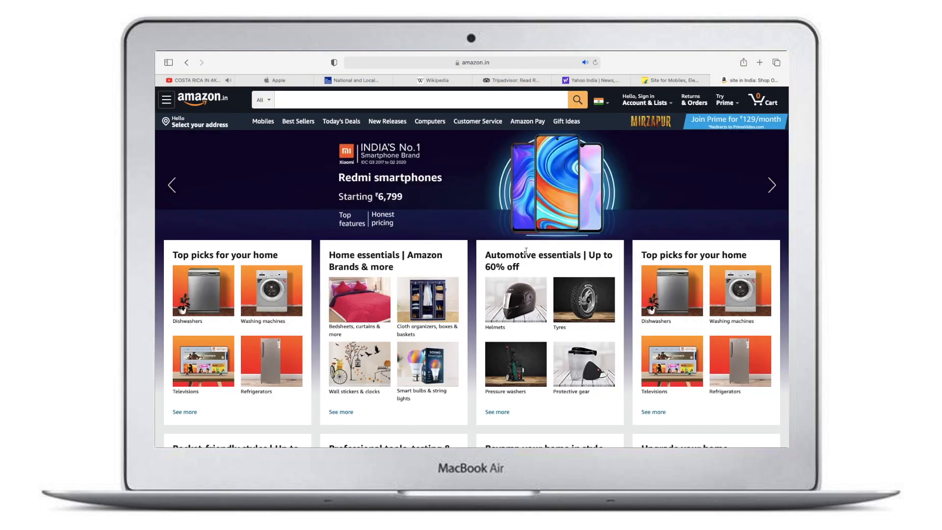